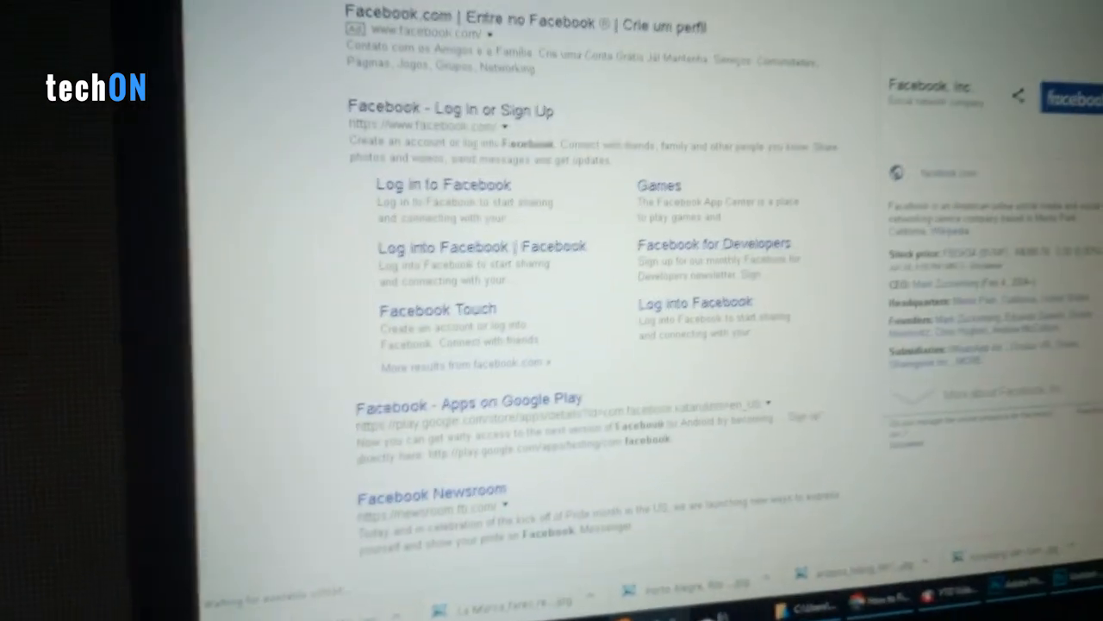
# - Flush the socket pools and close idle sockets on chrome://net-internals sockets page
pyautogui.scroll(3)
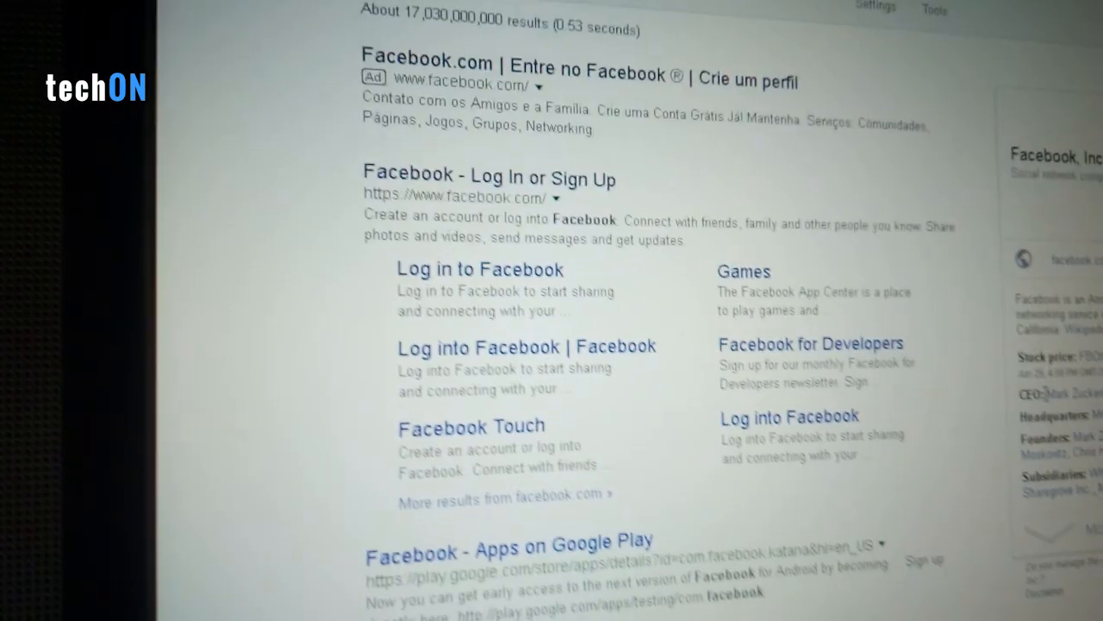
pyautogui.scroll(3)
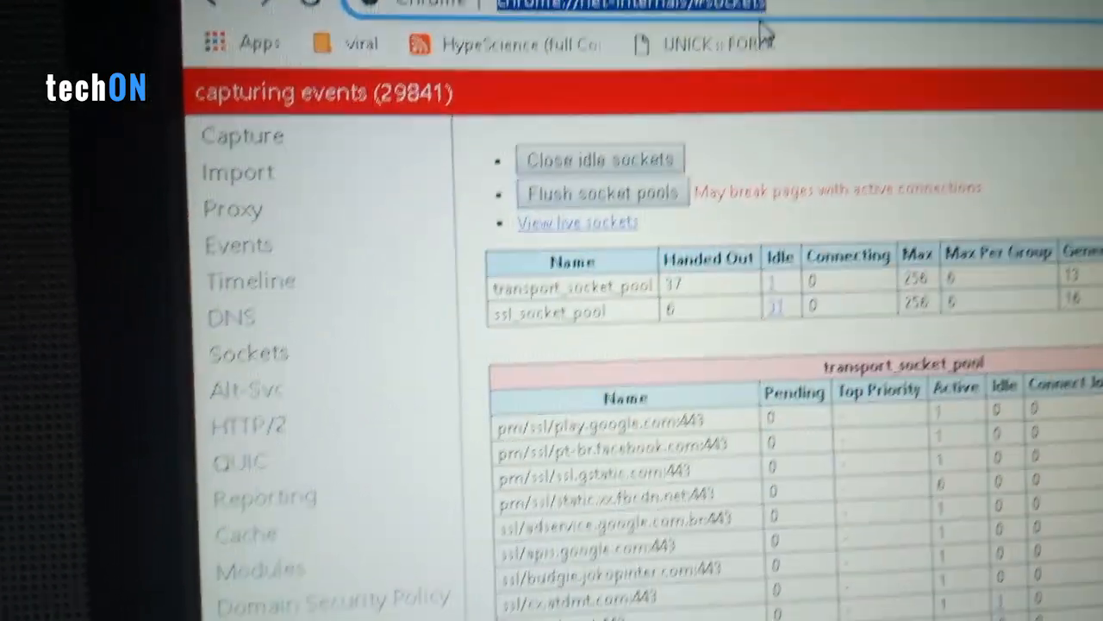
pyautogui.scroll(-3)
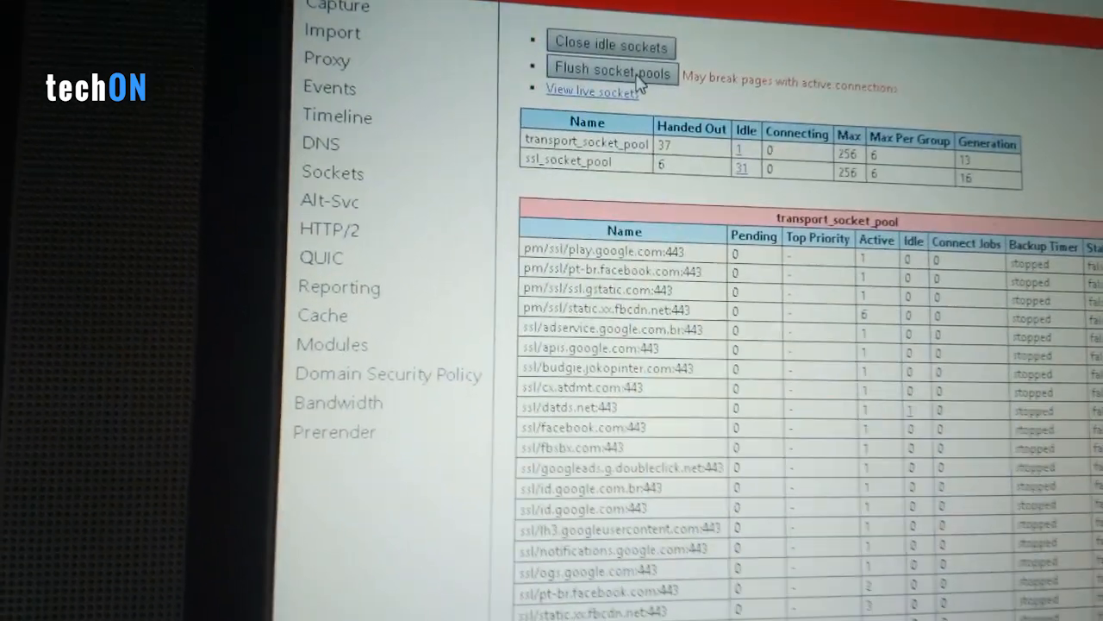
pyautogui.click(612, 72)
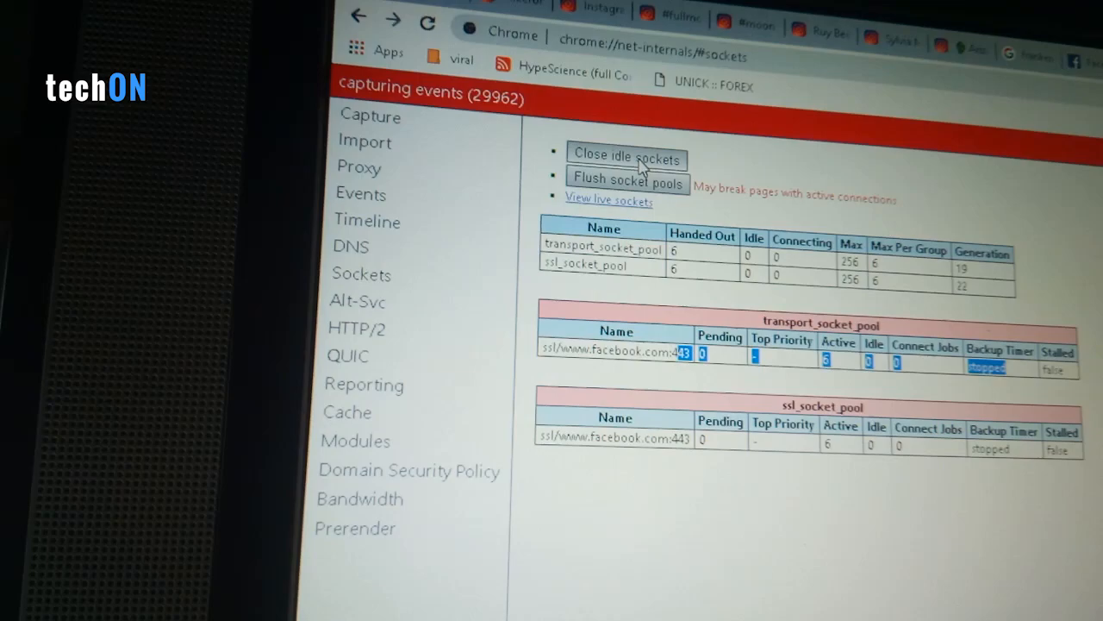
pyautogui.click(627, 159)
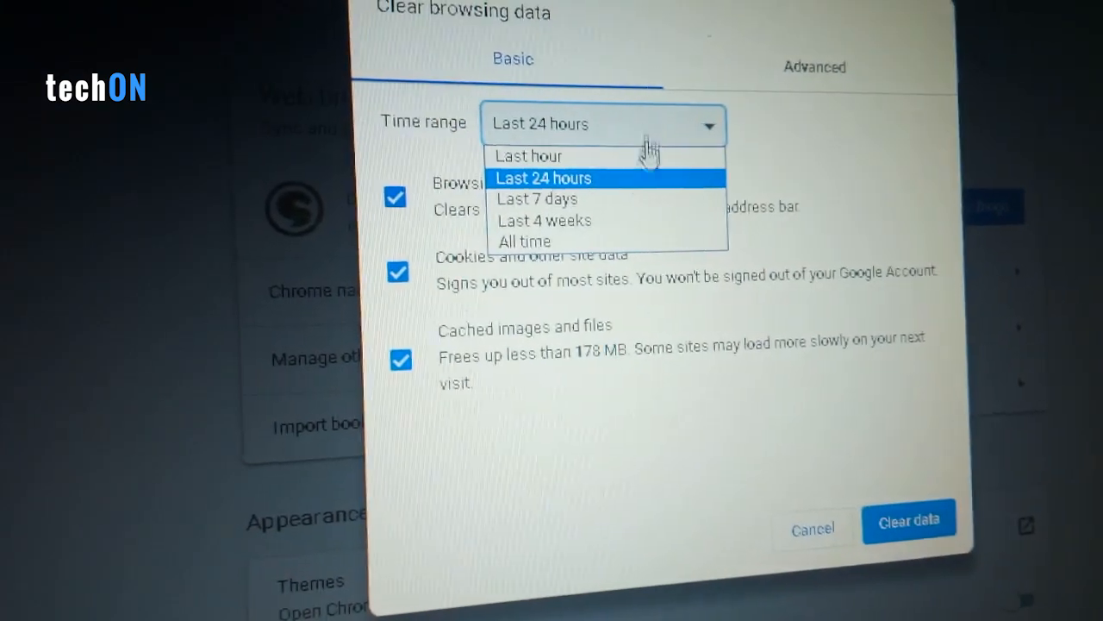
# - Set the clear-data time range to All time and select Advanced data types to clear
pyautogui.click(523, 242)
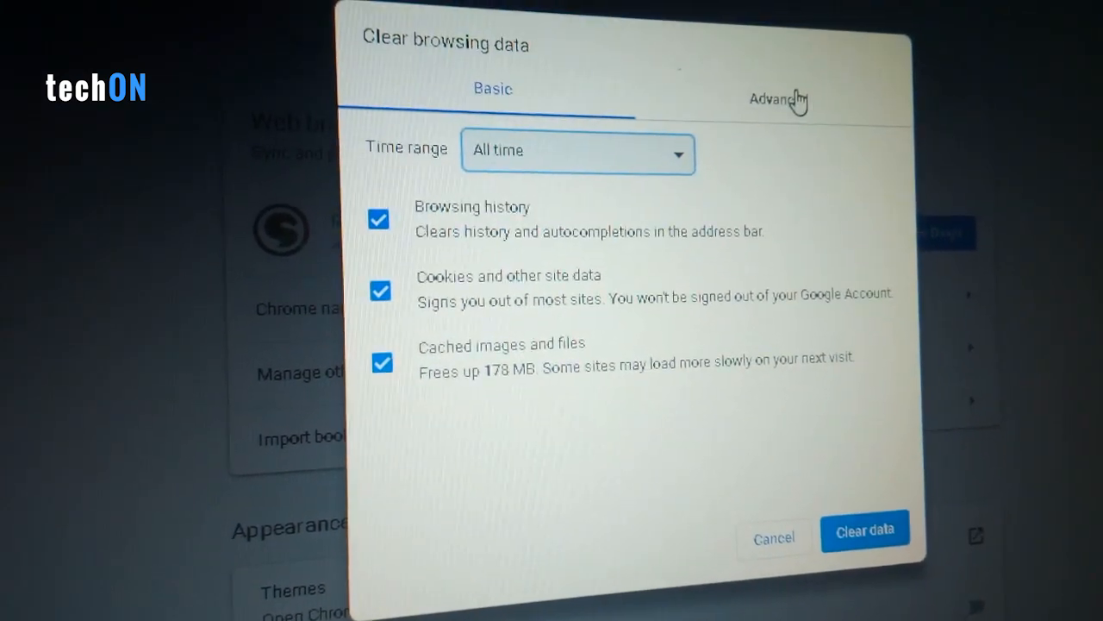
pyautogui.click(778, 100)
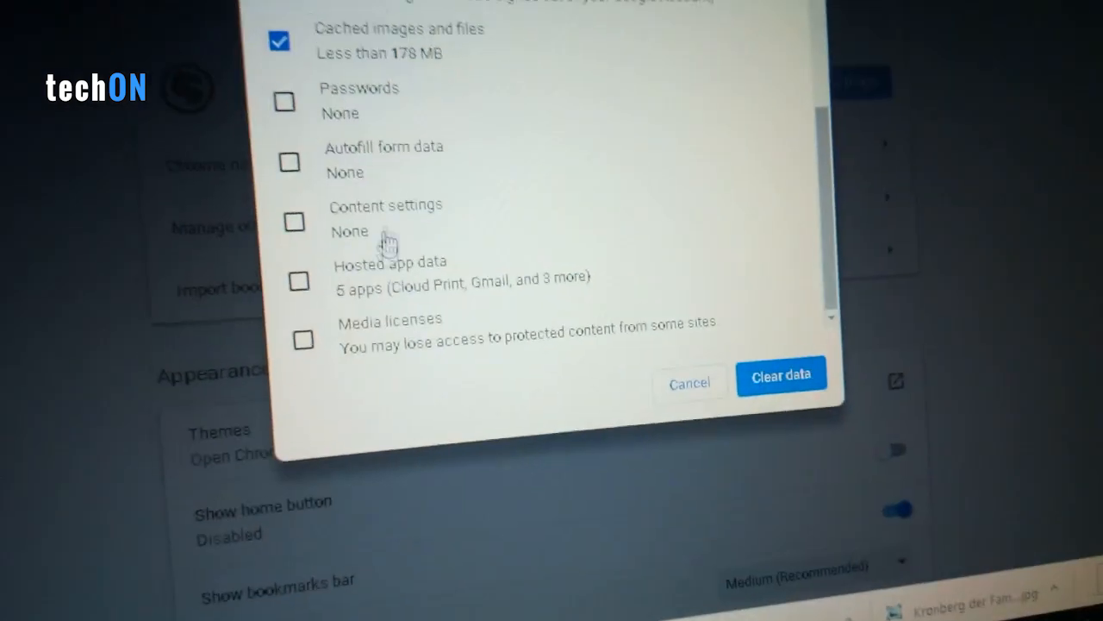
pyautogui.click(297, 281)
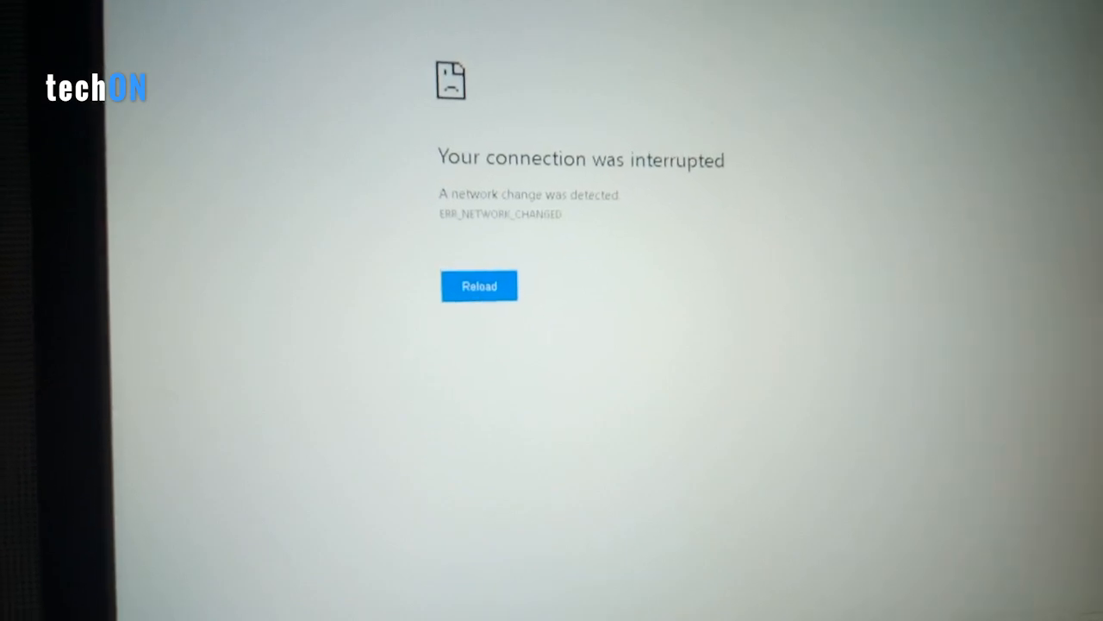
# - Reload the 'Your connection was interrupted' error page
pyautogui.click(479, 286)
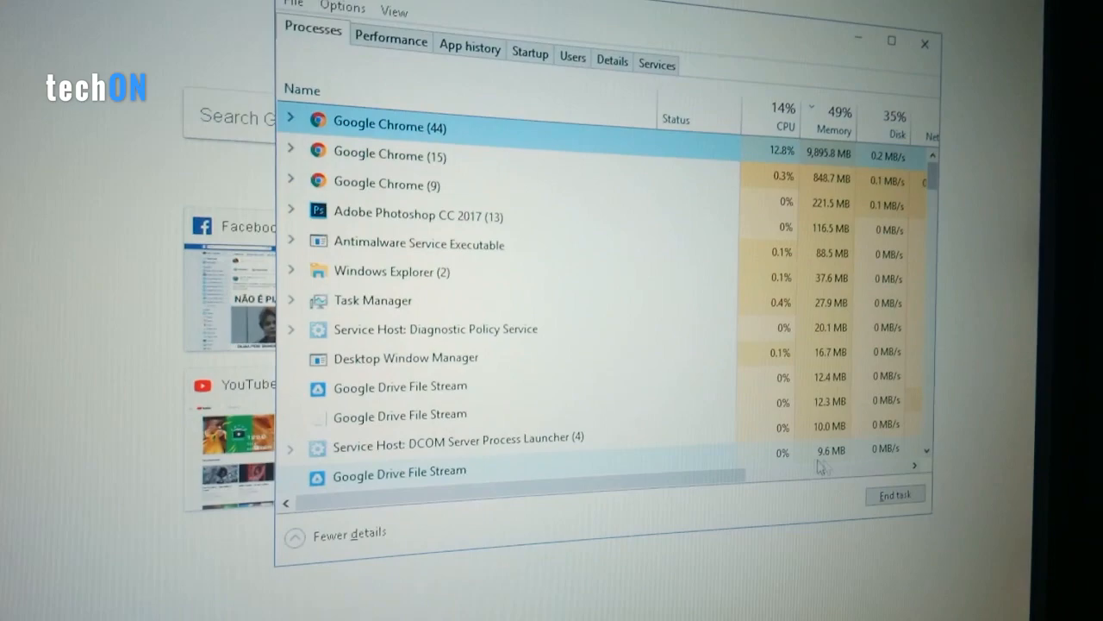
# - End the Google Chrome (44) process in Task Manager
pyautogui.click(894, 493)
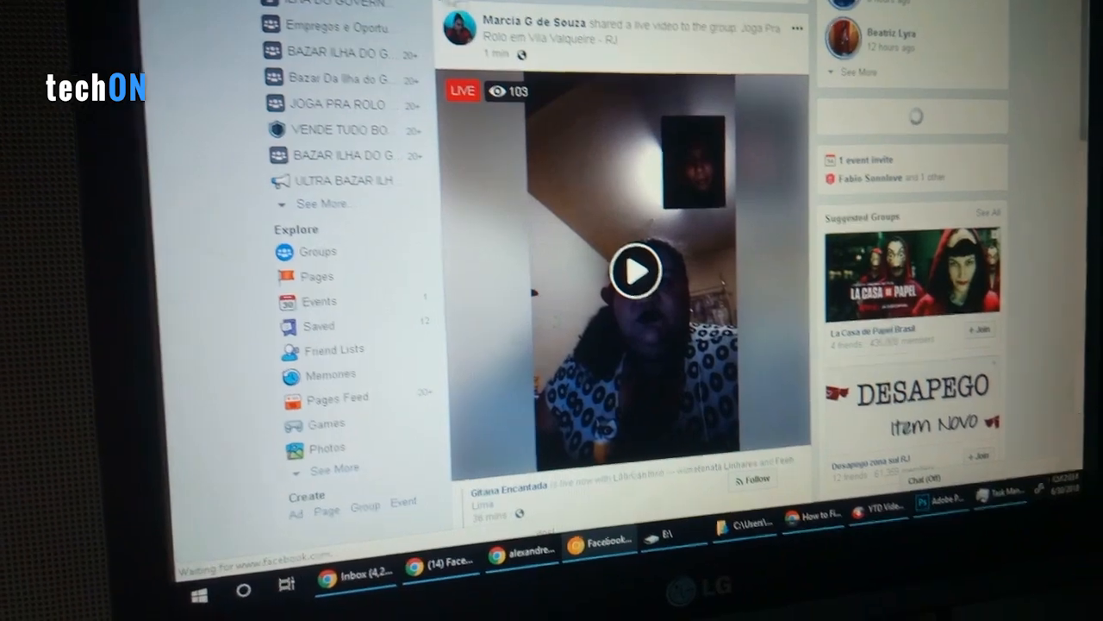
# - Play the live video post in Facebook's feed
pyautogui.click(636, 269)
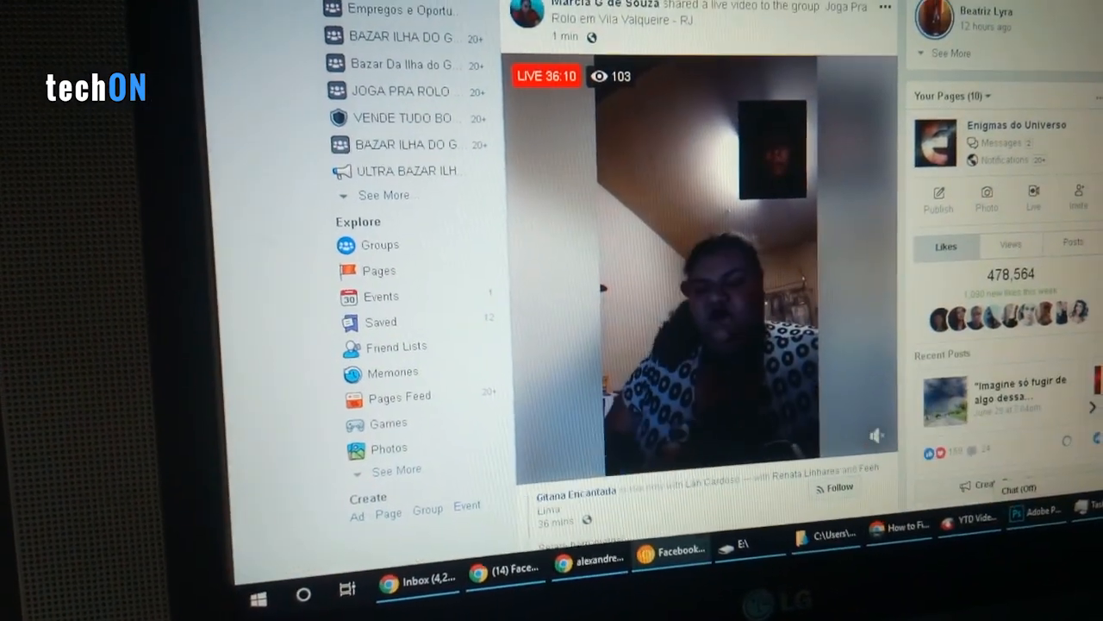